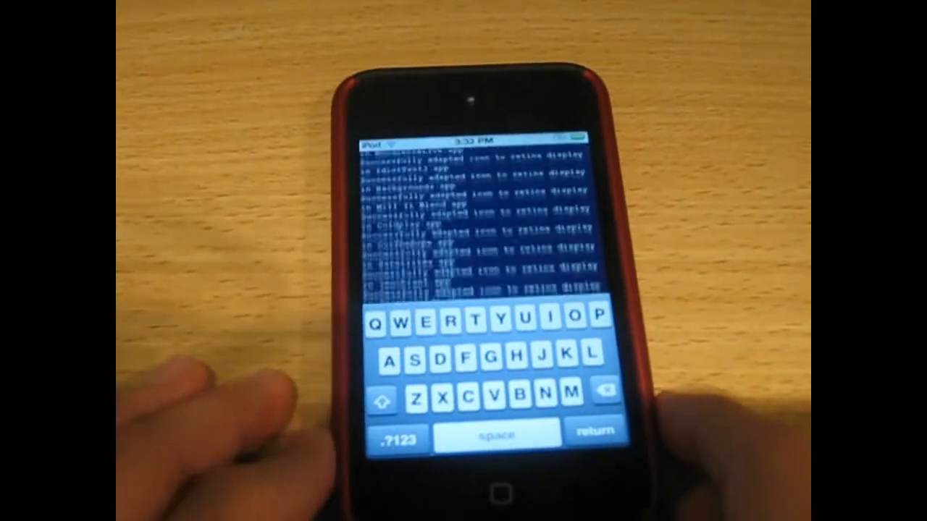
pyautogui.scroll(3)
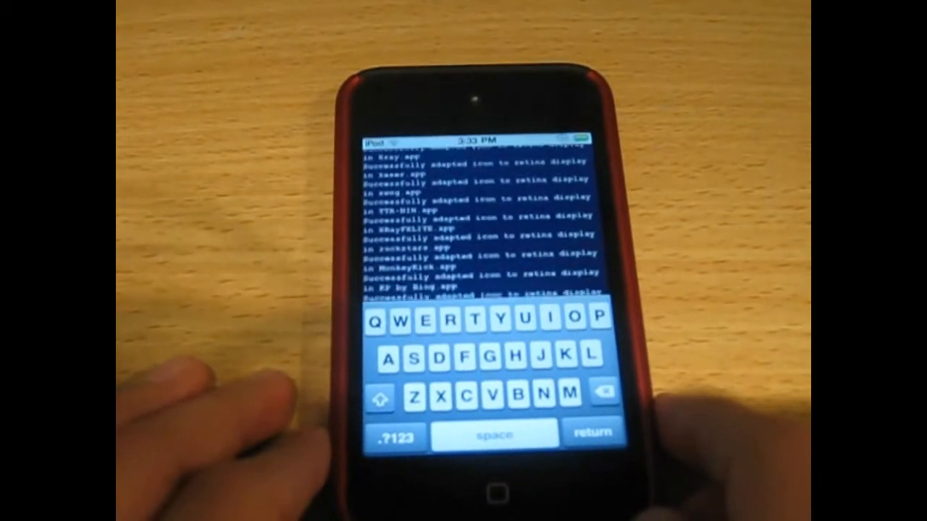